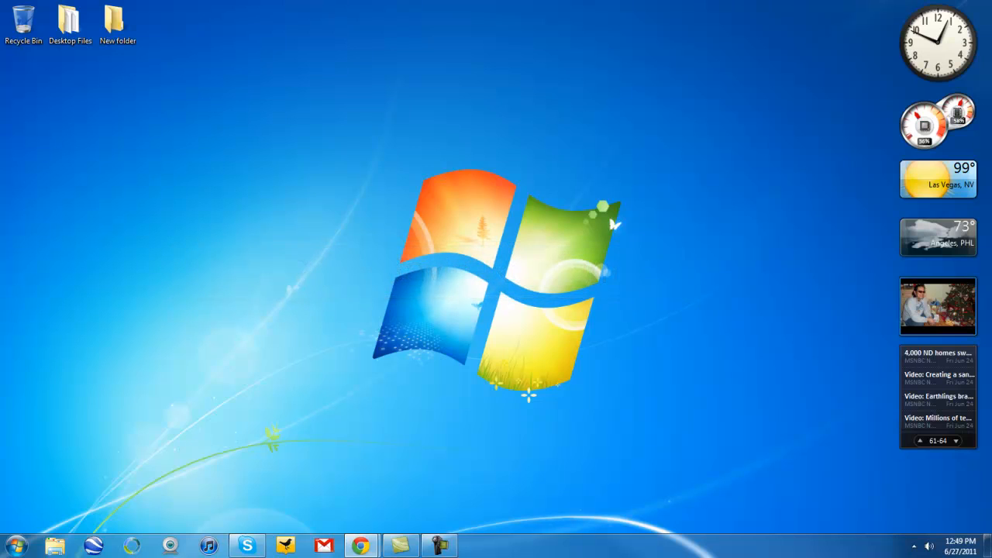
click(16, 546)
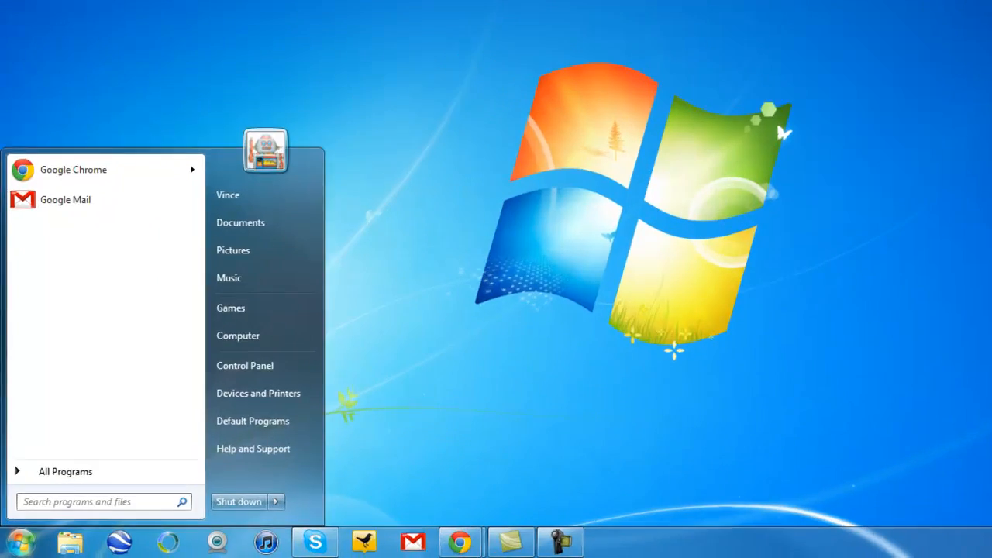
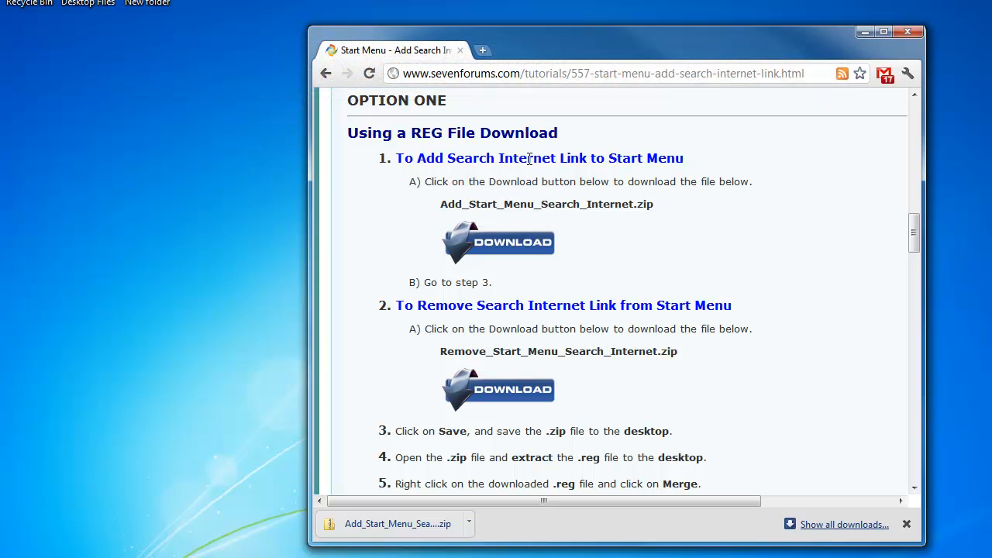
Open the downloaded Add_Start_Menu_Search_Internet zip file
click(498, 242)
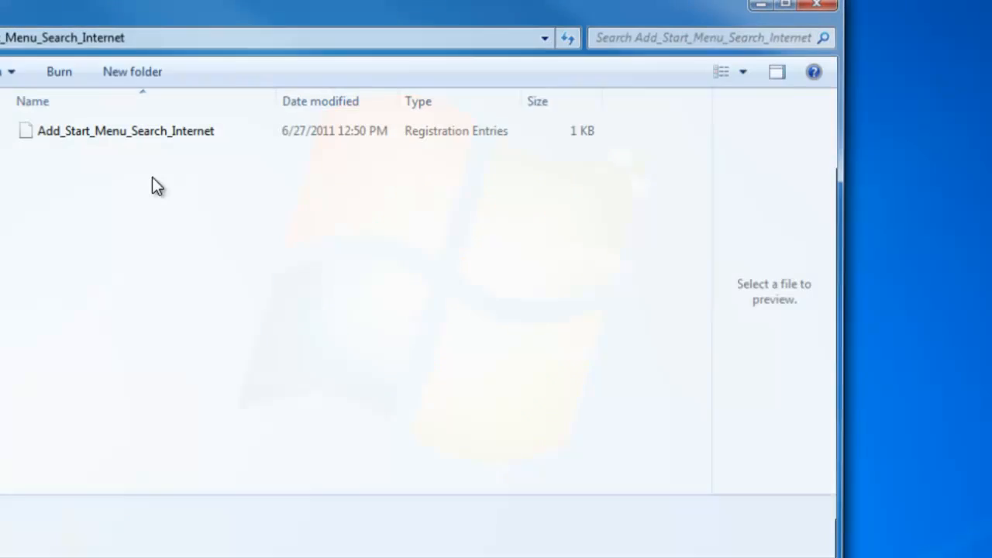
Run Add_Start_Menu_Search_Internet.reg, approve all prompts, and close the folder window
click(124, 130)
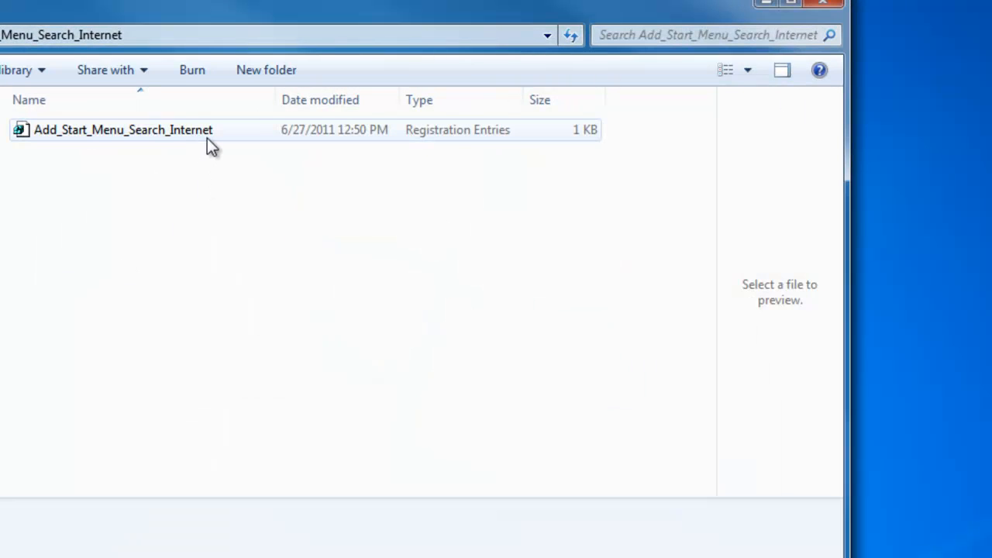
click(123, 129)
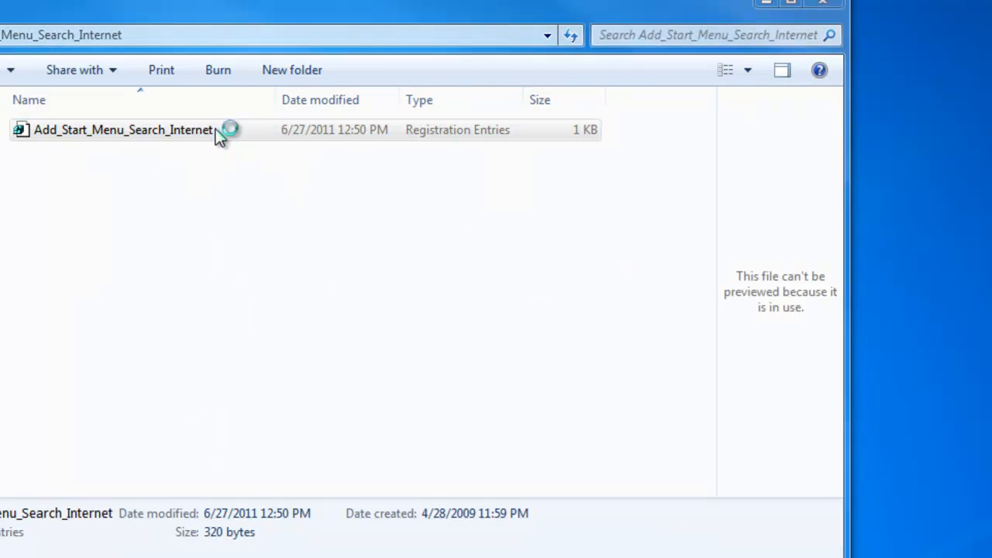
double_click(123, 130)
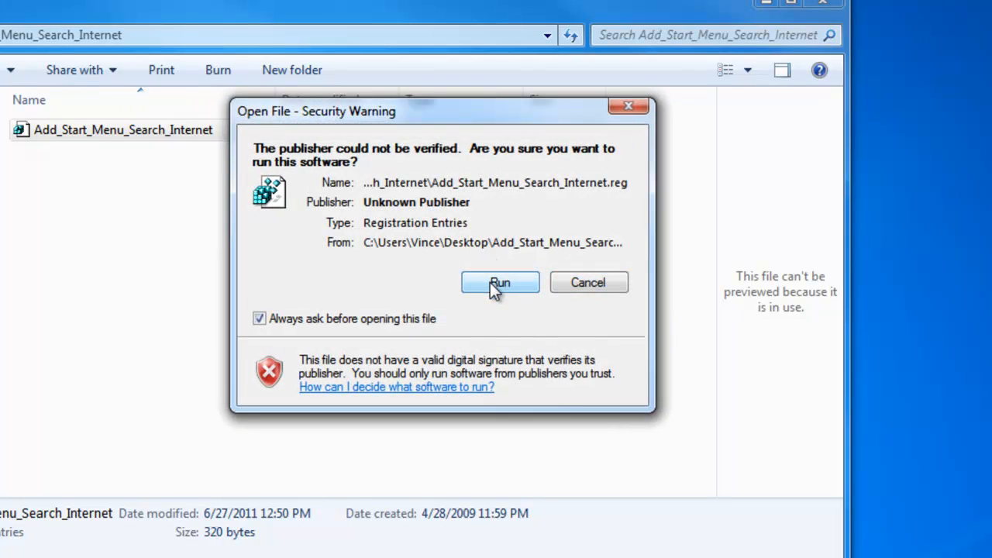
click(500, 282)
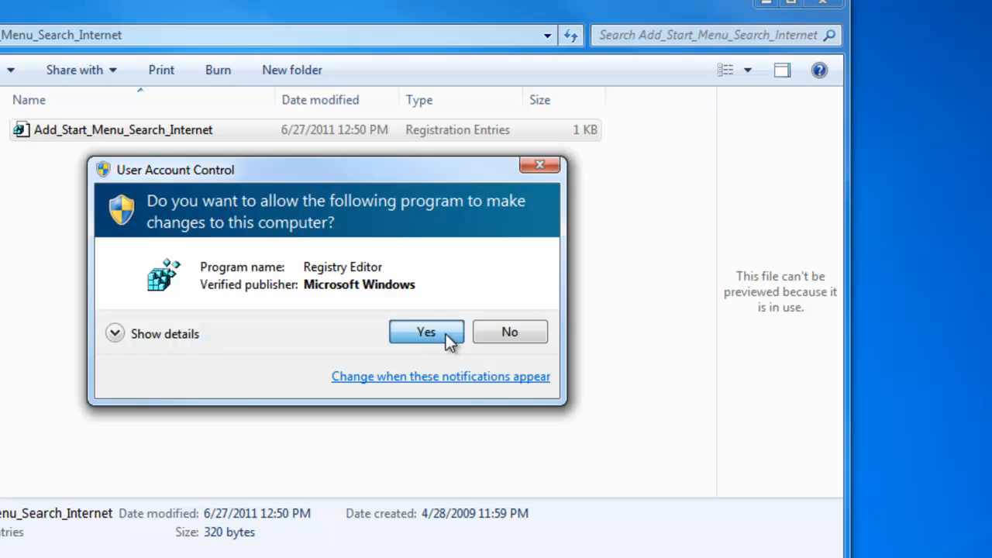
click(426, 331)
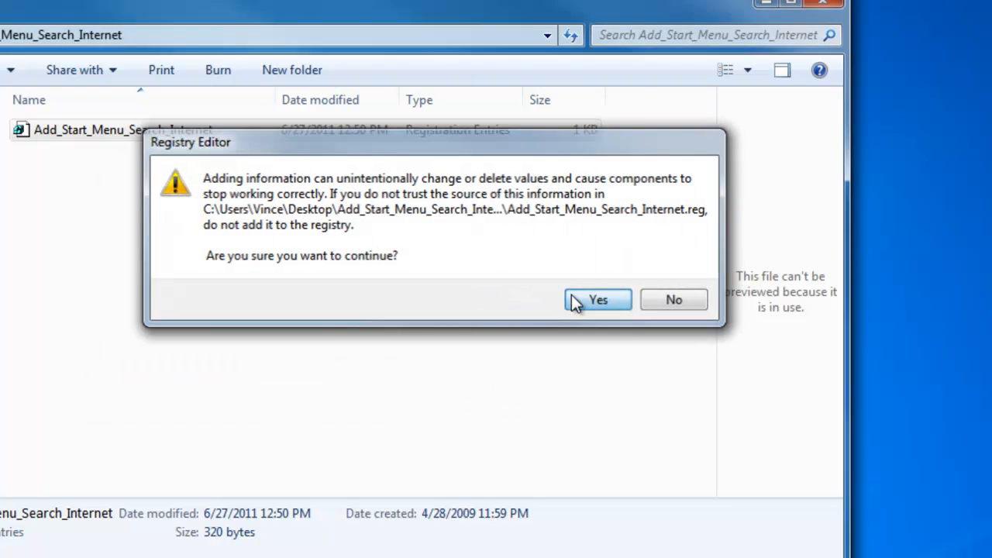
click(597, 300)
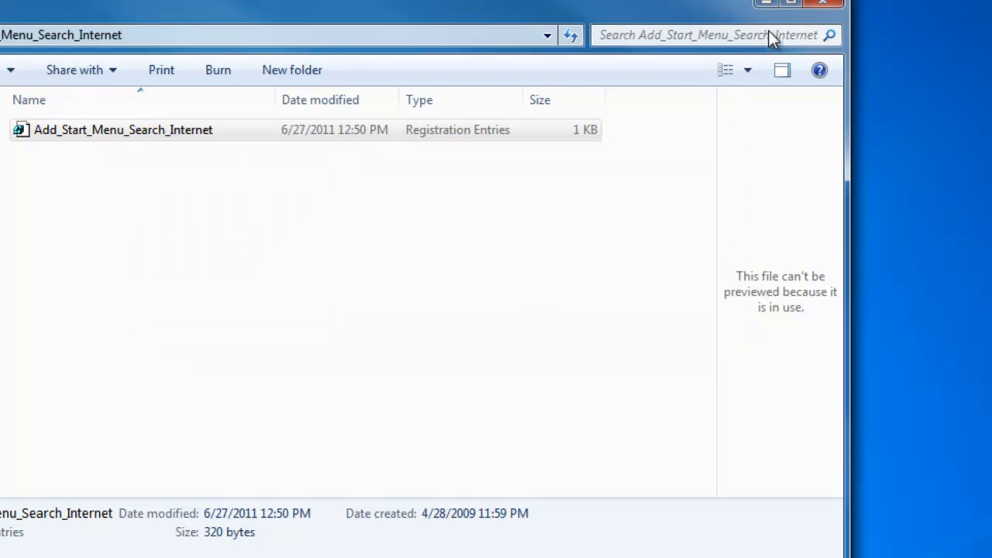
click(822, 3)
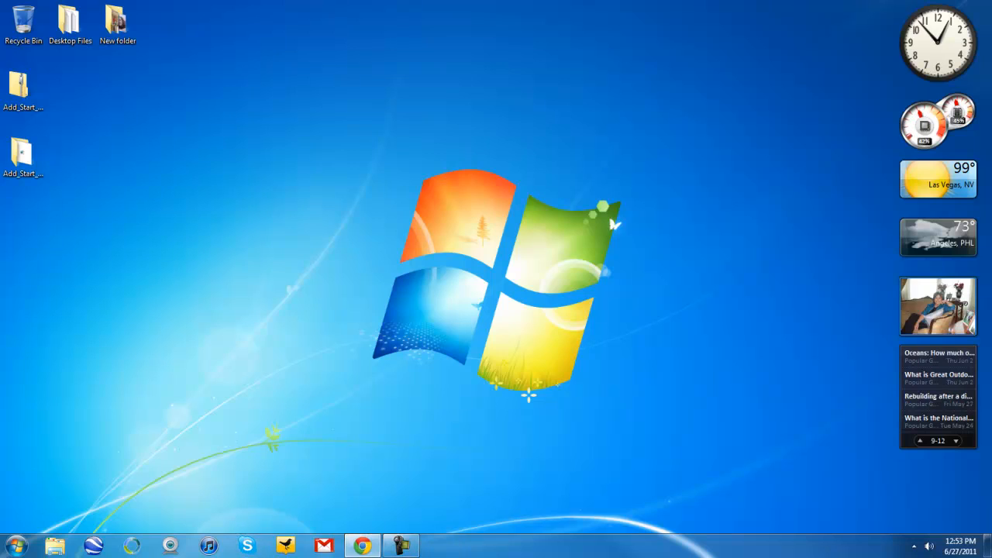
click(13, 544)
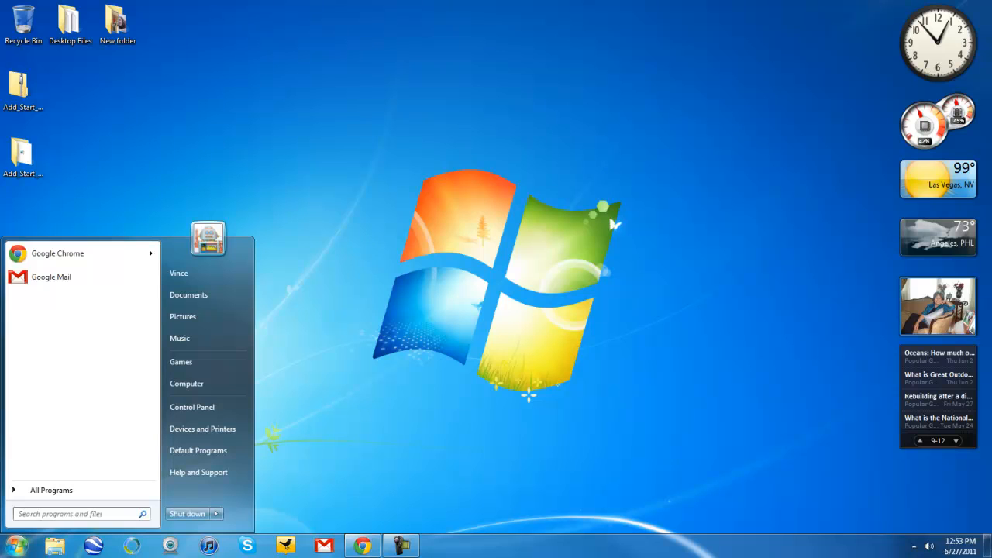
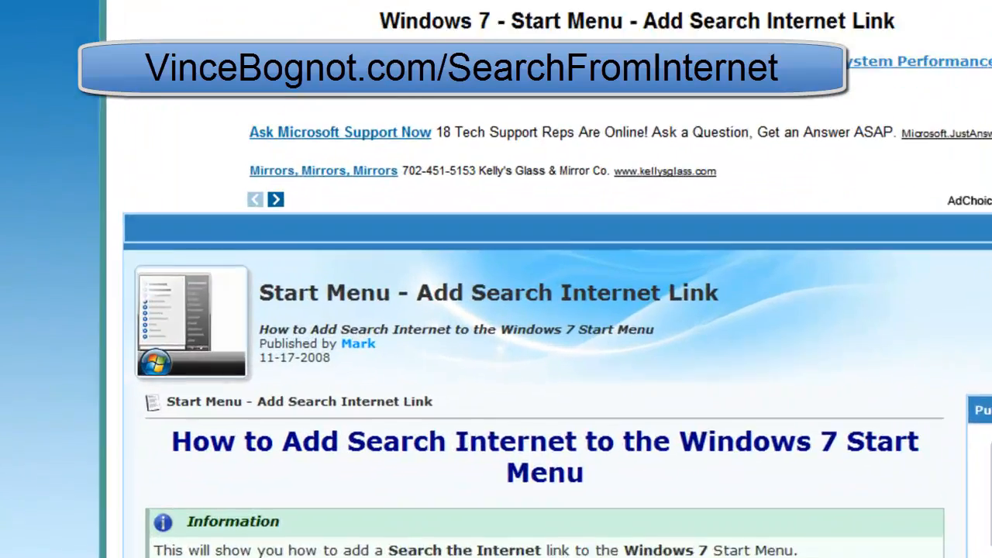
Scroll down through the Add Search Internet Link tutorial
scroll(down, 3)
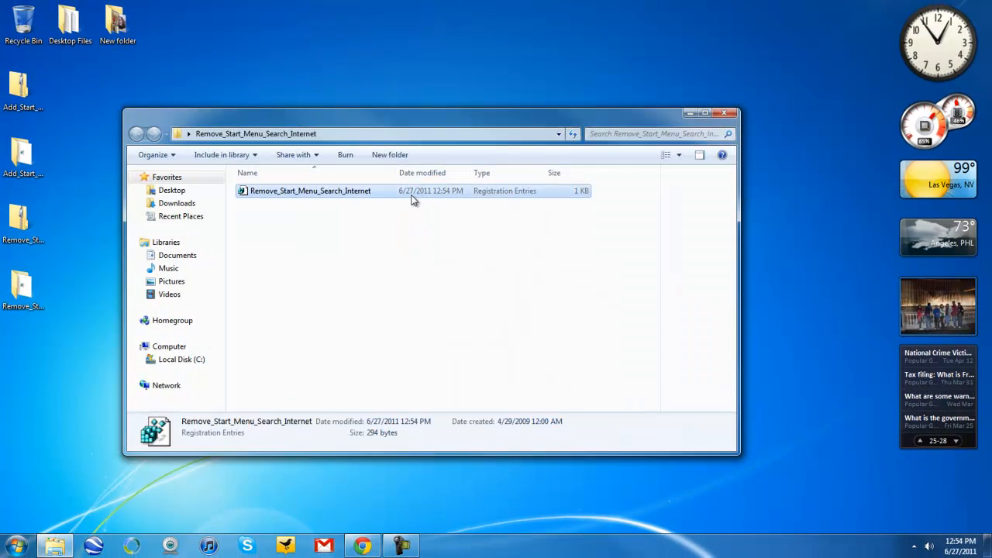
Launch Remove_Start_Menu_Search_Internet.reg and allow it to run
double_click(310, 190)
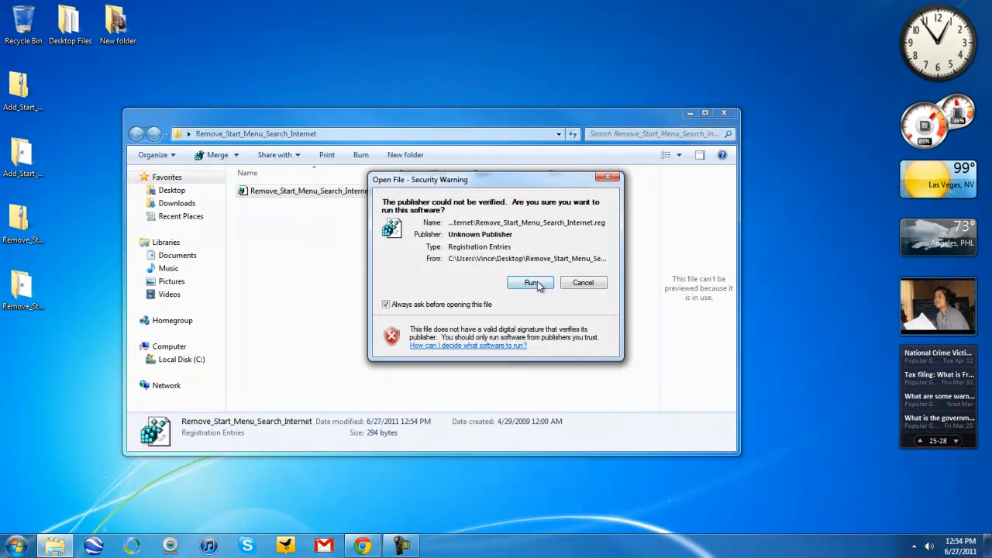
click(531, 282)
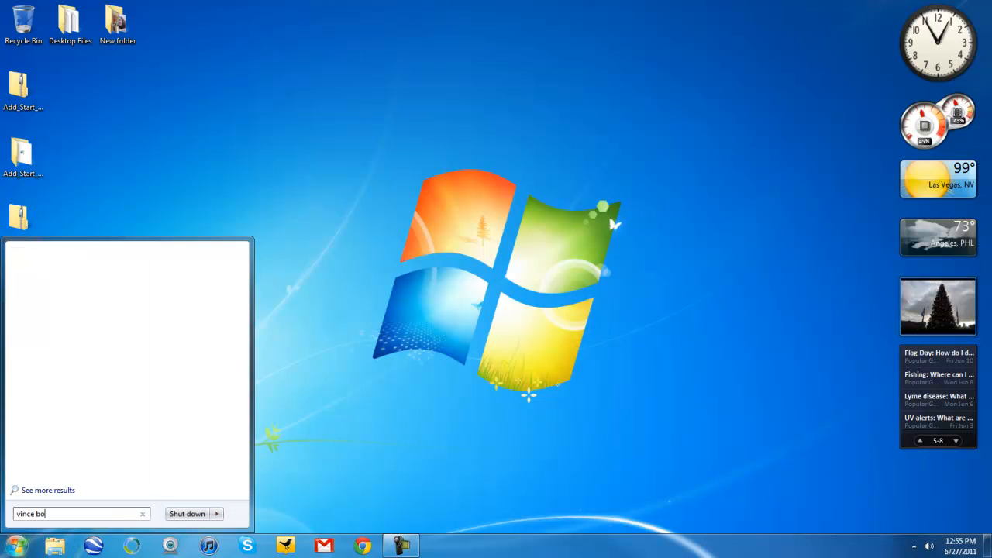
text(gnot)
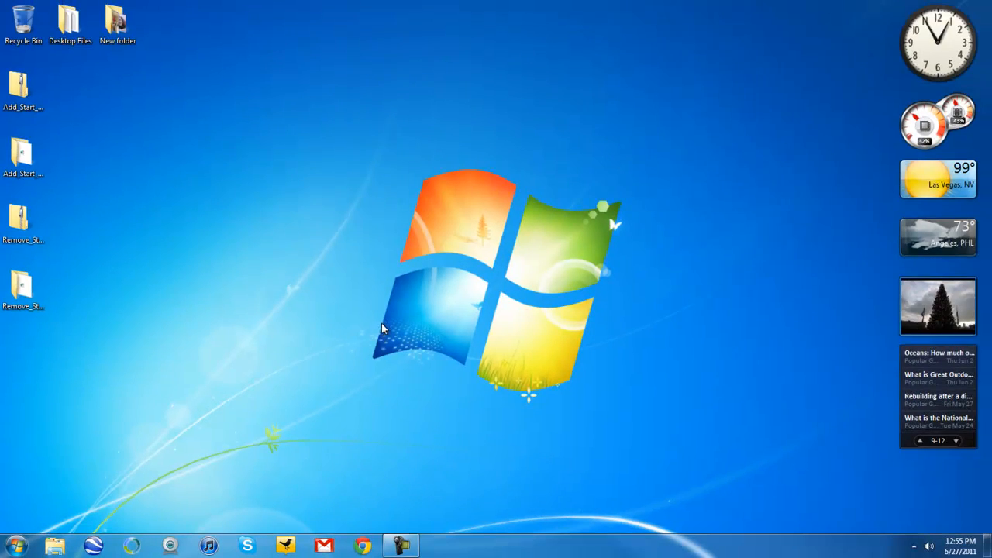
click(14, 546)
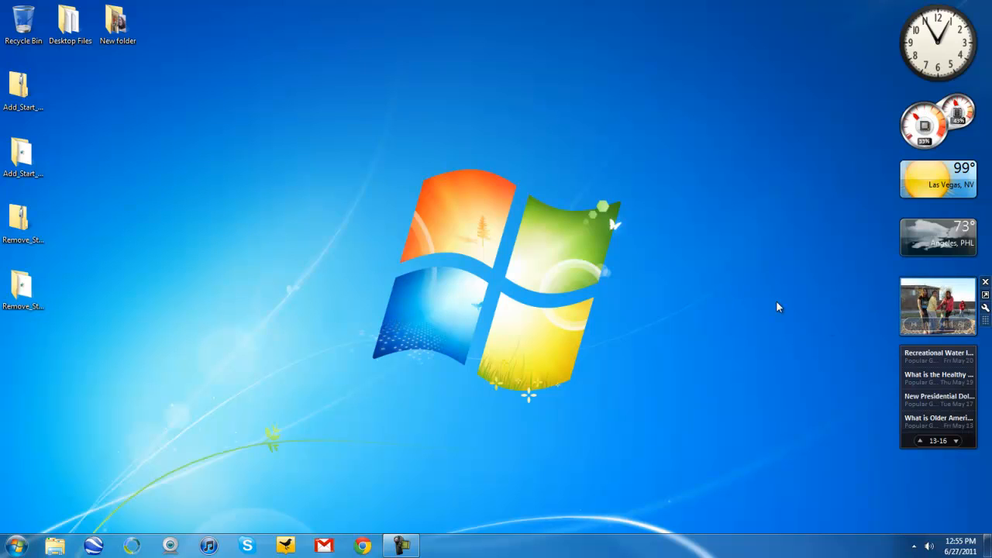
mouse_move(825, 288)
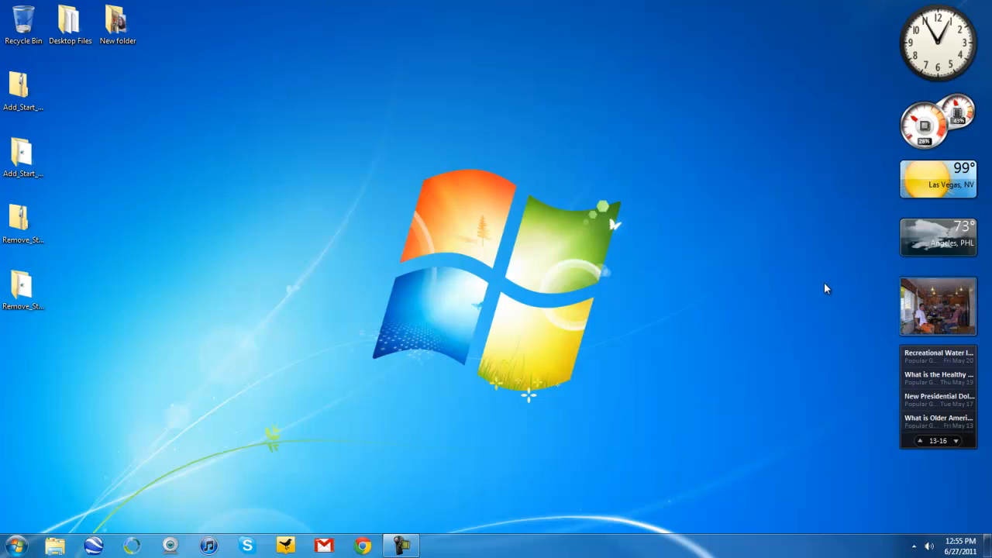
mouse_move(886, 309)
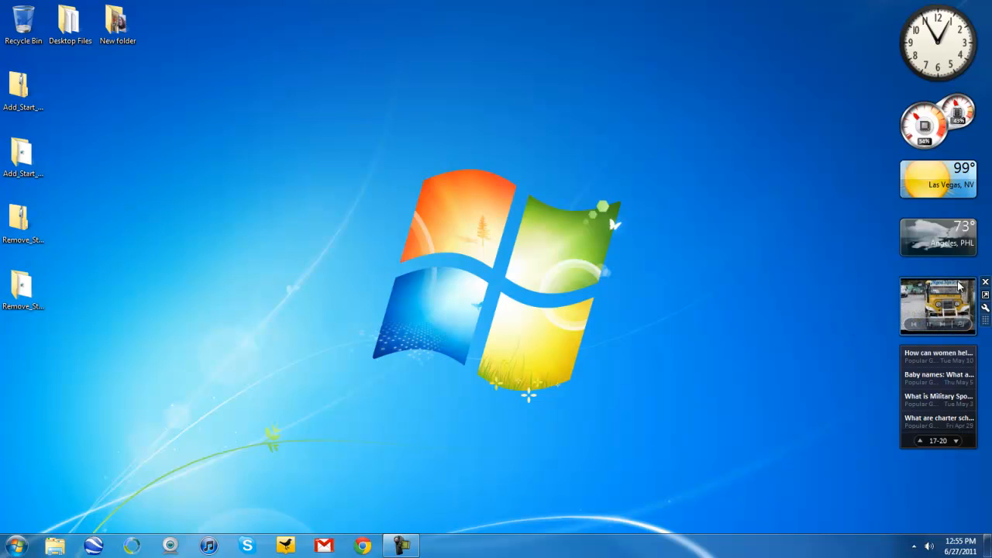
mouse_move(970, 268)
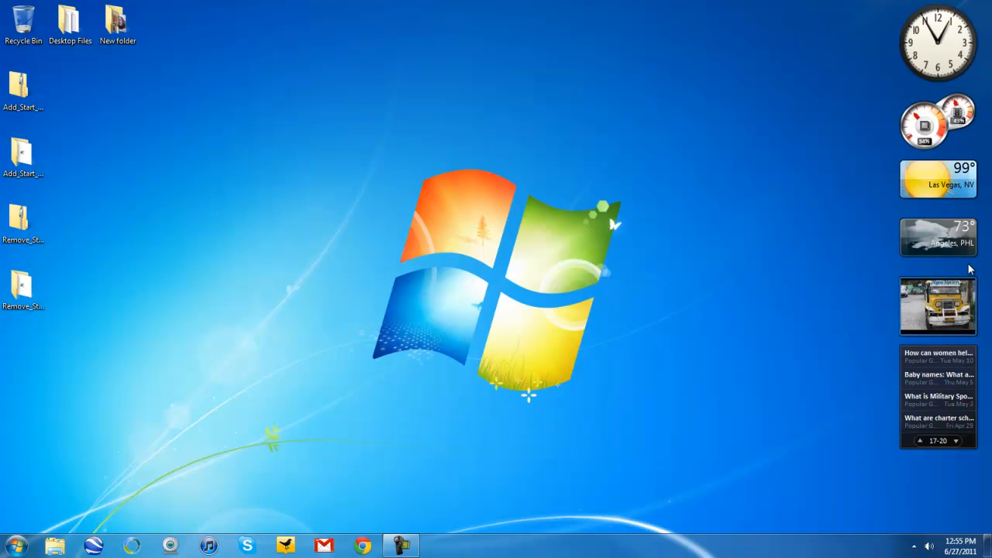
click(955, 440)
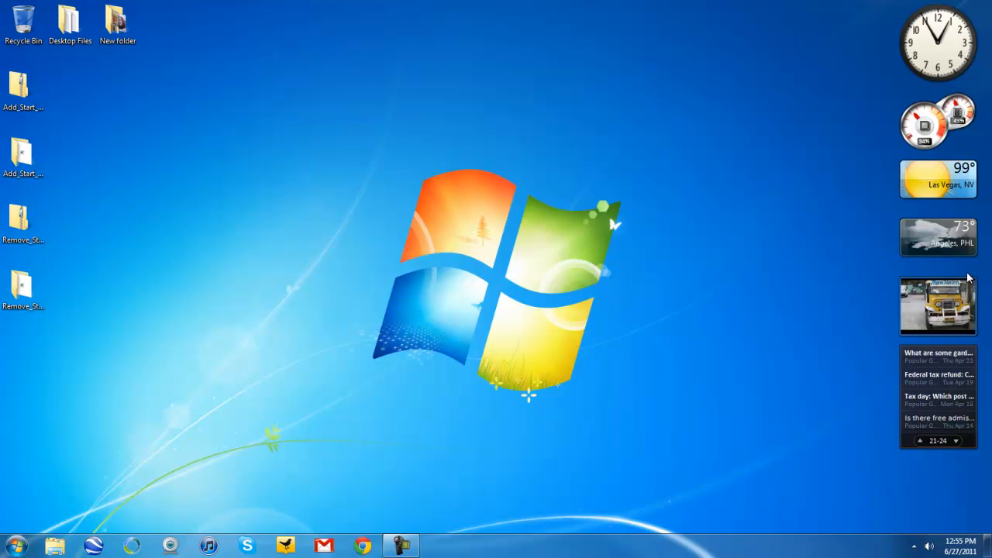
mouse_move(976, 436)
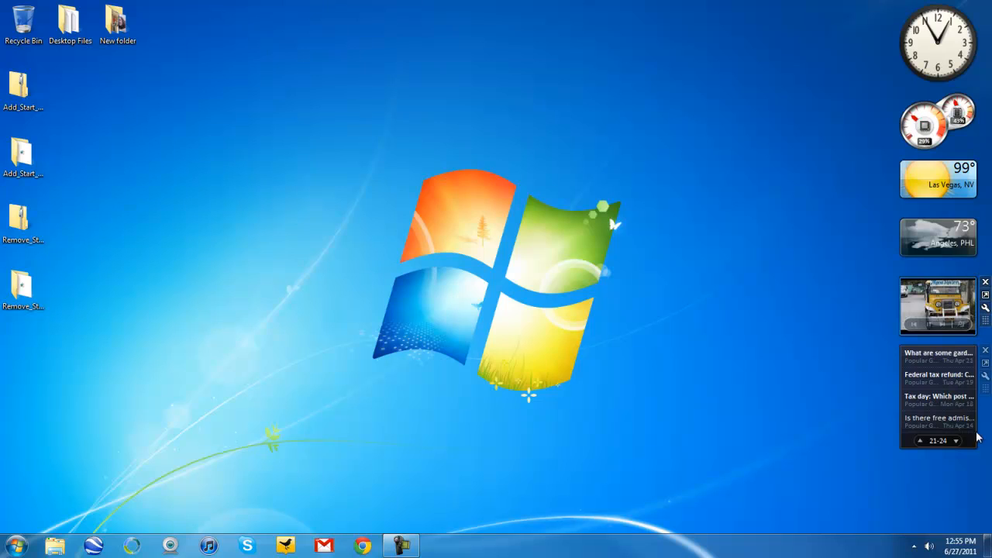